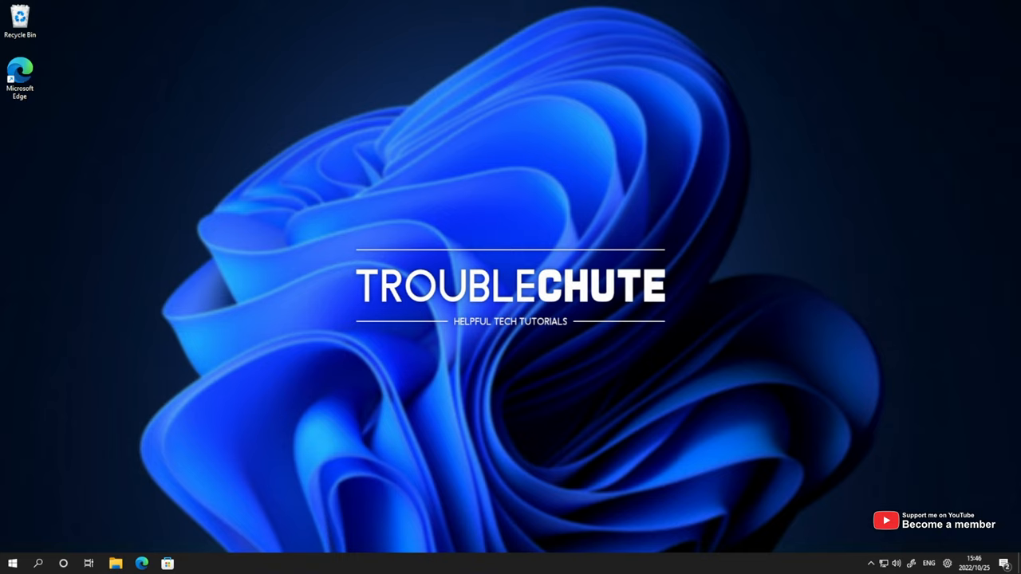
{"action": "mouse_move", "coordinate": [182, 368]}
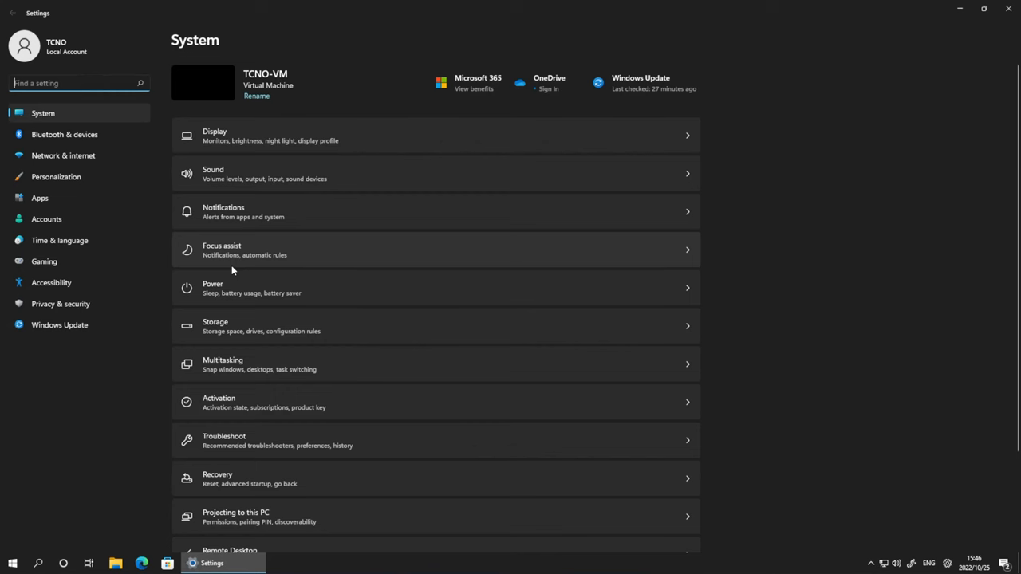
Step: Go to Accounts > Sign-in options in Settings
{"action": "left_click", "coordinate": [46, 219]}
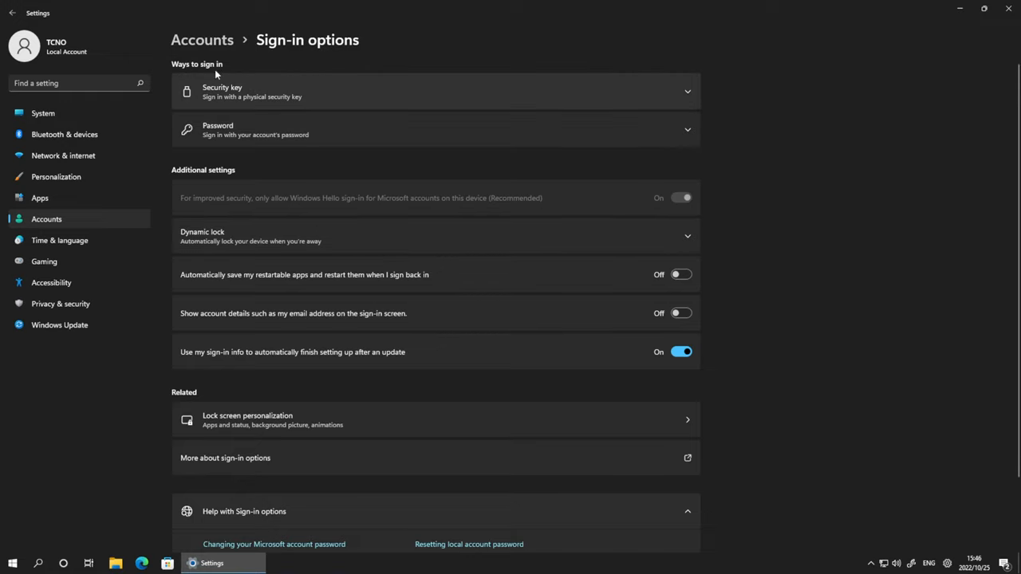
{"action": "mouse_move", "coordinate": [232, 66]}
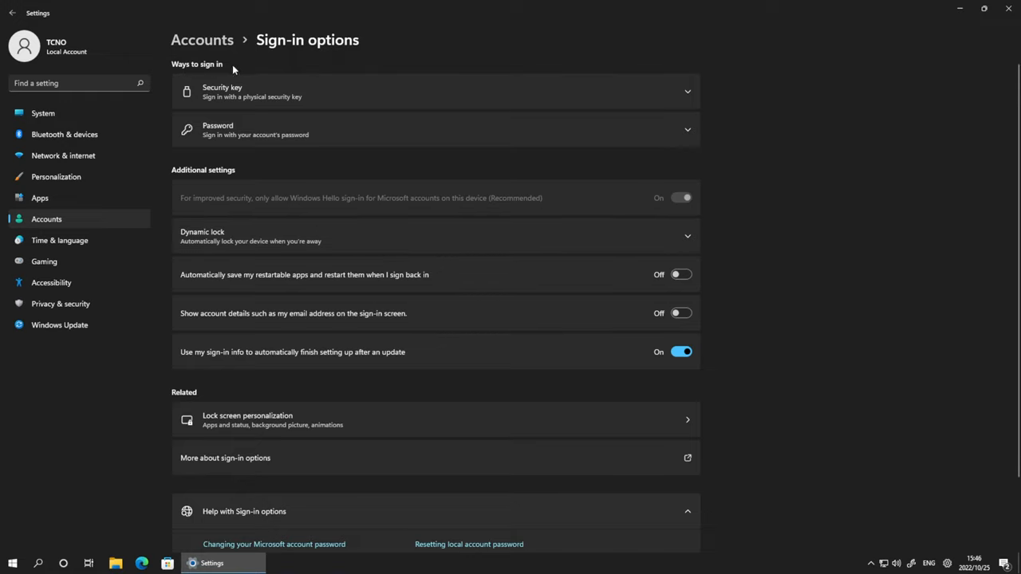
{"action": "mouse_move", "coordinate": [182, 203]}
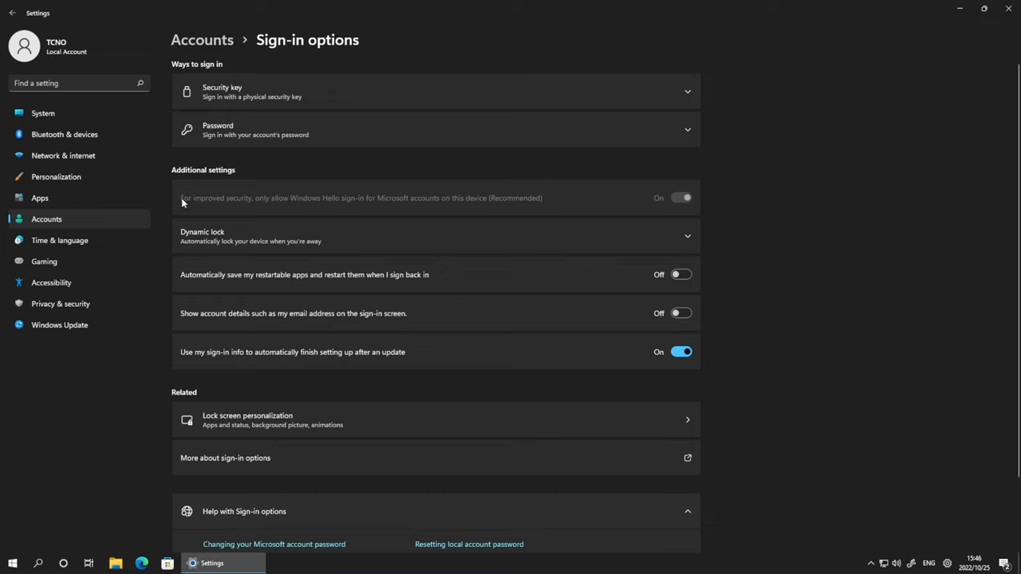
{"action": "mouse_move", "coordinate": [341, 207]}
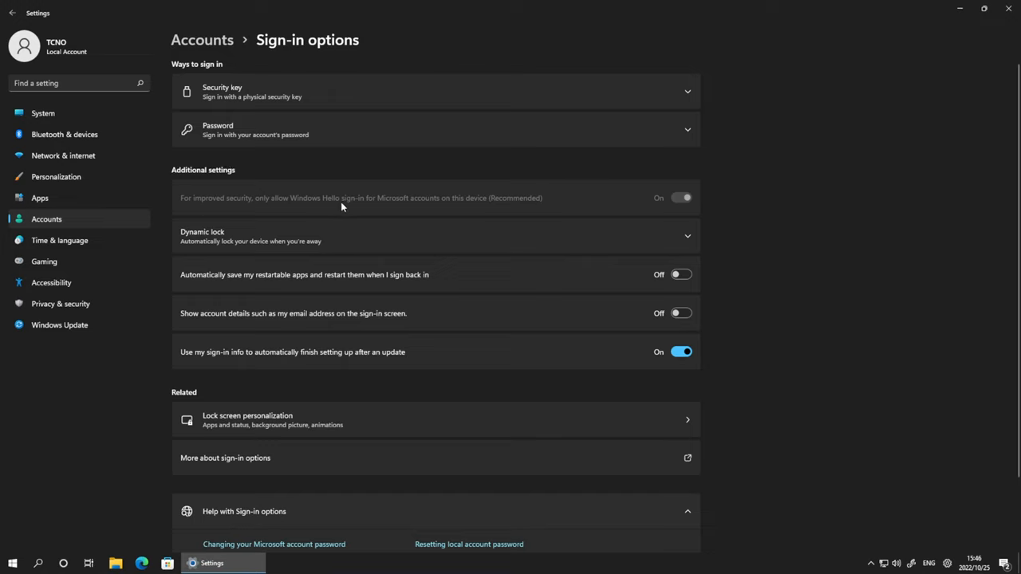
{"action": "left_click", "coordinate": [680, 197]}
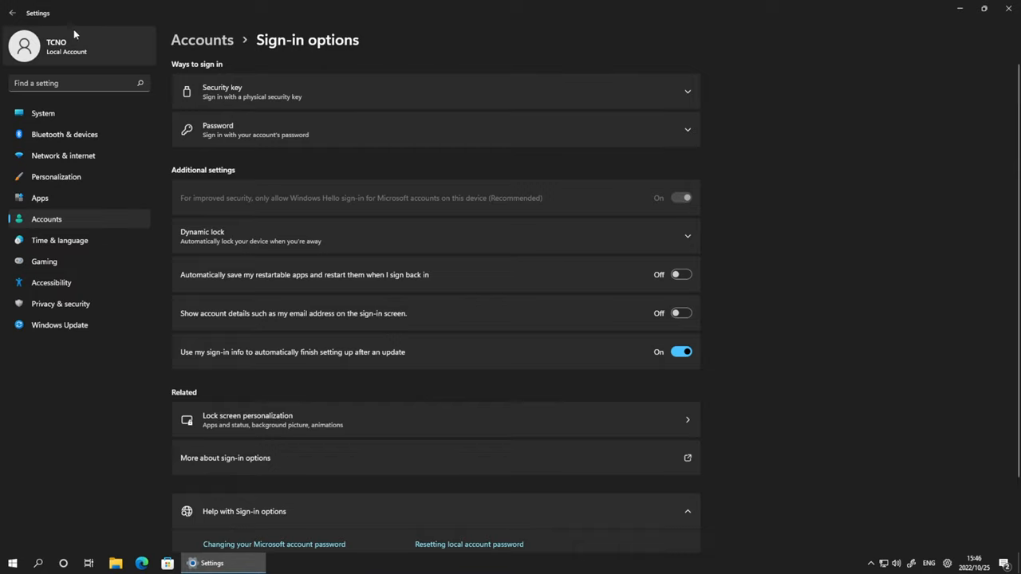
{"action": "mouse_move", "coordinate": [87, 53]}
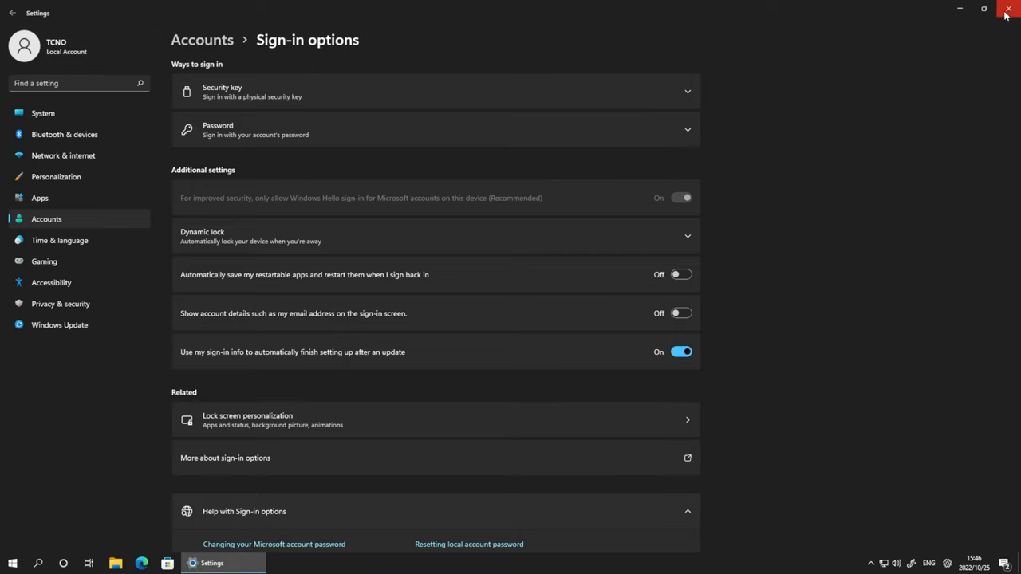
Step: Close the old Settings window, leaving the new Sign-in options page
{"action": "left_click", "coordinate": [1007, 9]}
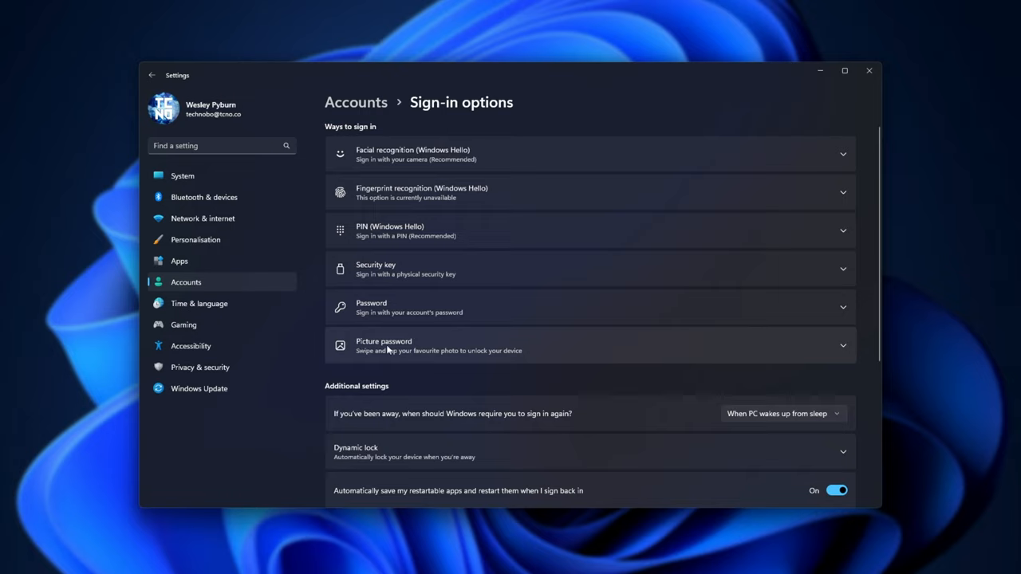
{"action": "mouse_move", "coordinate": [465, 359]}
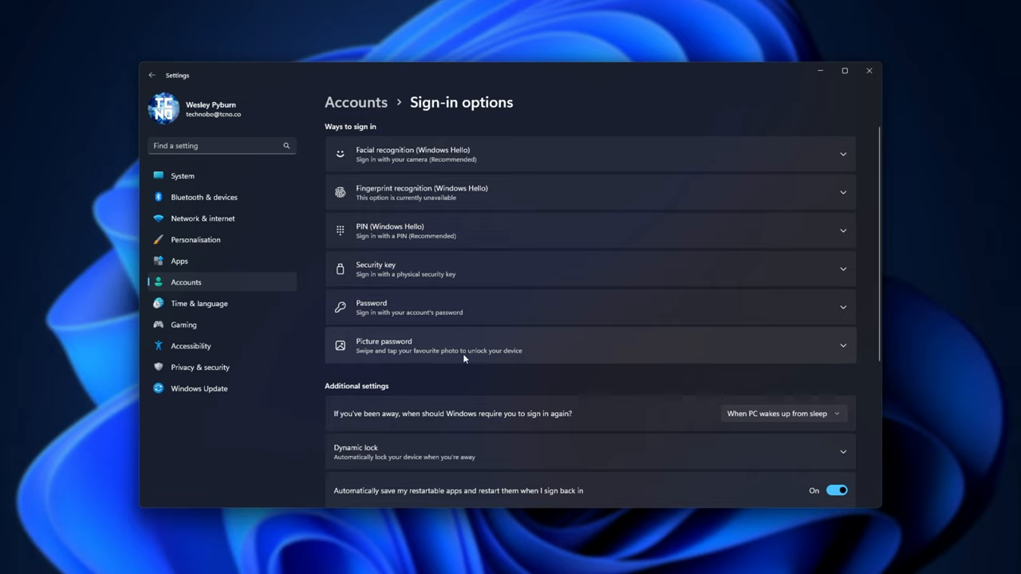
{"action": "mouse_move", "coordinate": [564, 346]}
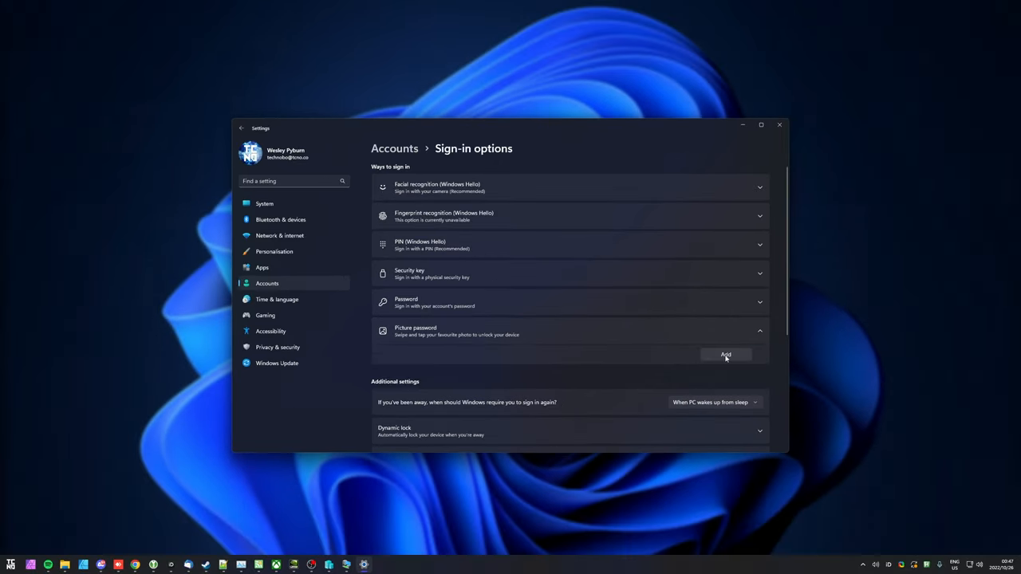
Step: Add a picture password and pick the silhouette-before-pink-arch image
{"action": "left_click", "coordinate": [725, 355]}
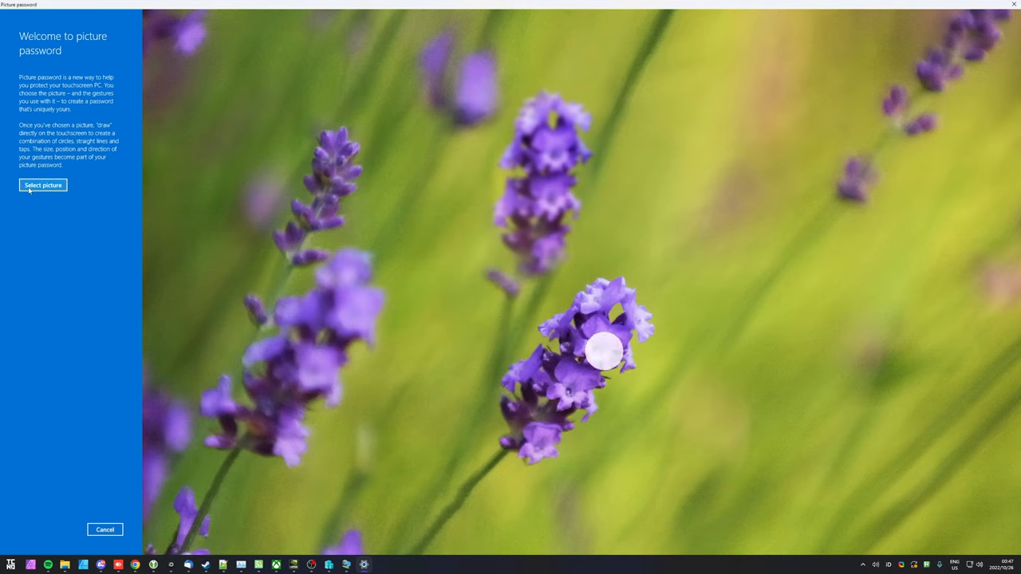
{"action": "left_click", "coordinate": [43, 185]}
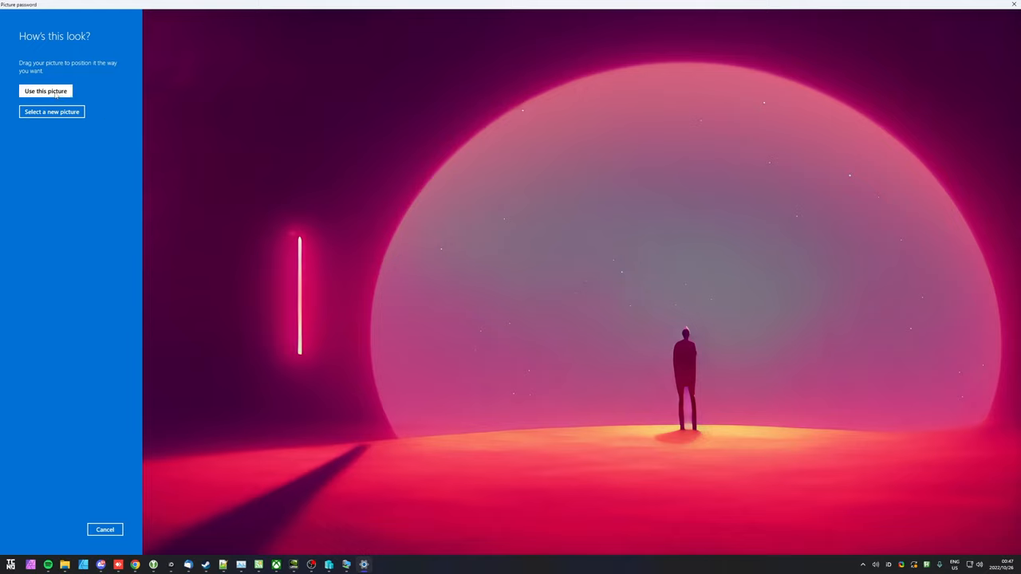
Step: Accept the silhouette picture to move on to gesture setup
{"action": "left_click", "coordinate": [45, 90]}
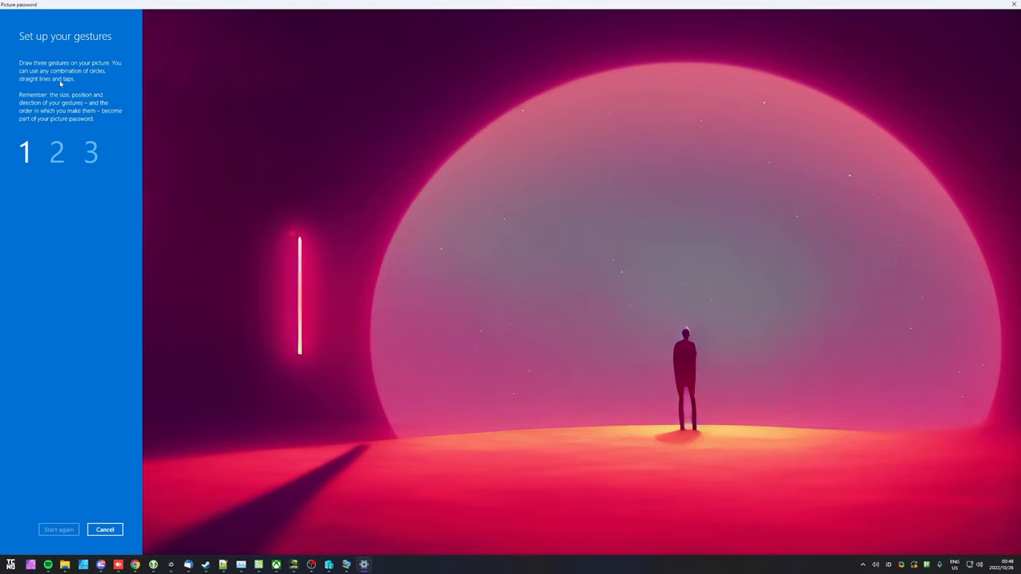
{"action": "mouse_move", "coordinate": [68, 99]}
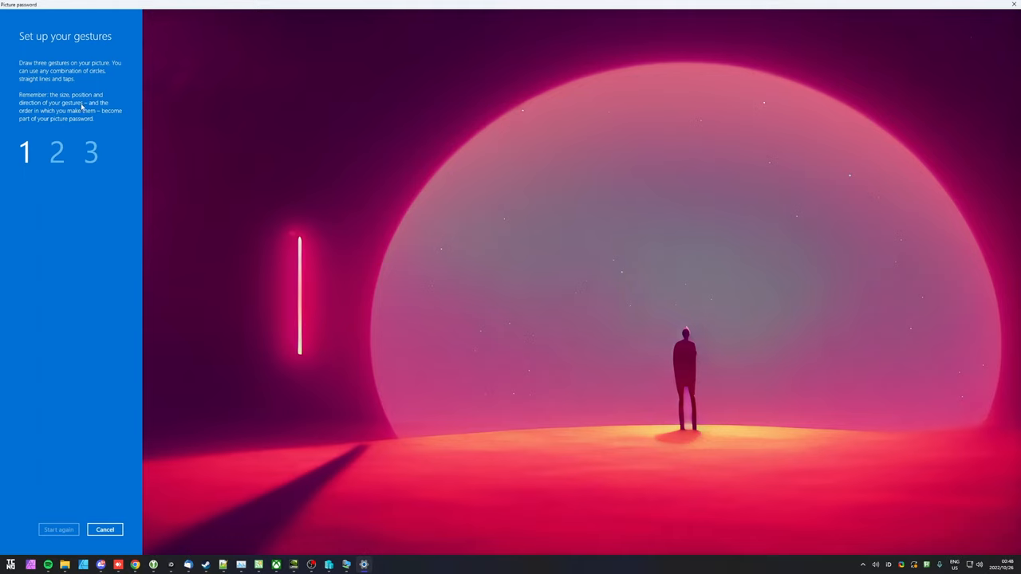
{"action": "mouse_move", "coordinate": [92, 117]}
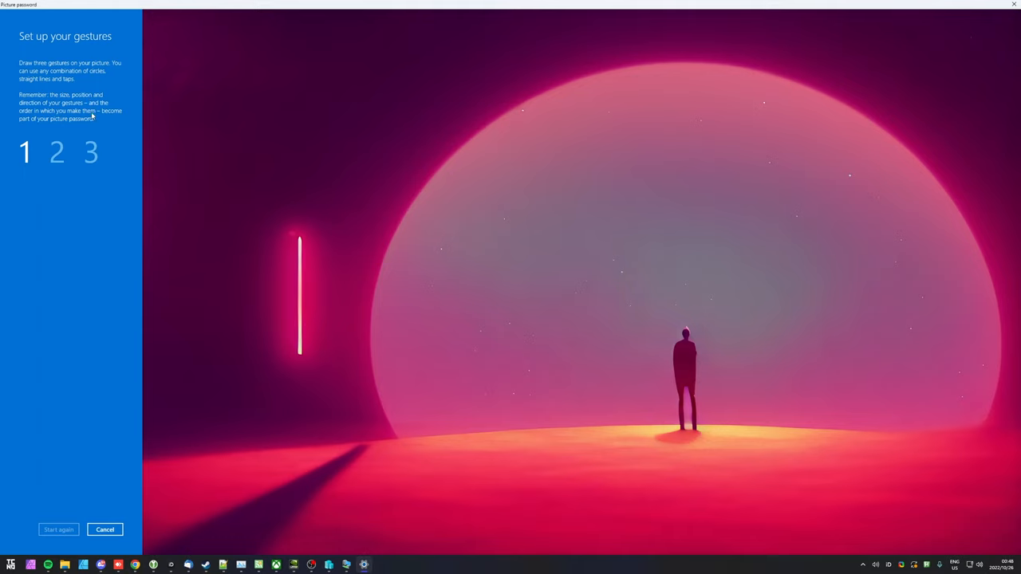
{"action": "mouse_move", "coordinate": [359, 317]}
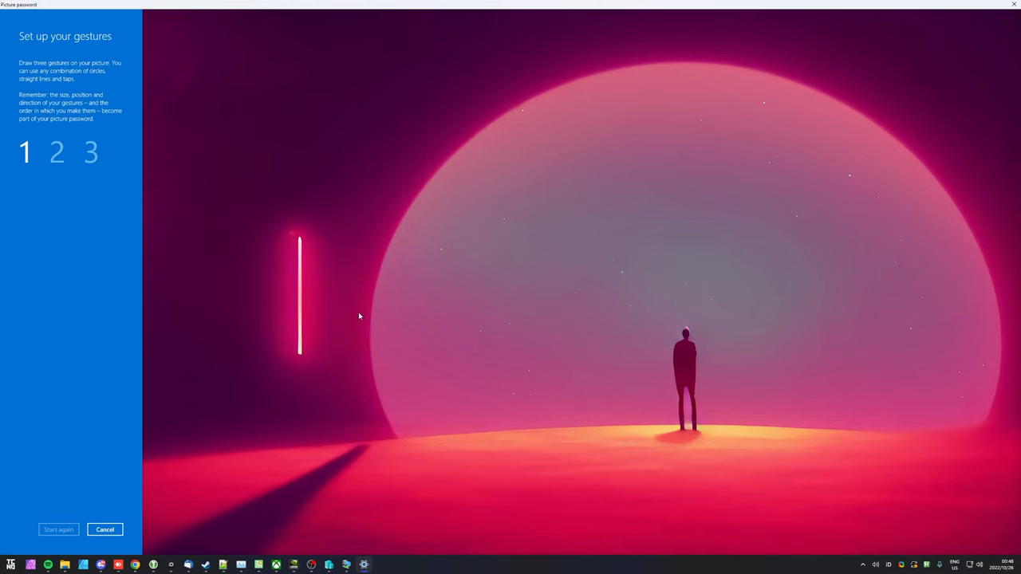
{"action": "mouse_move", "coordinate": [373, 331]}
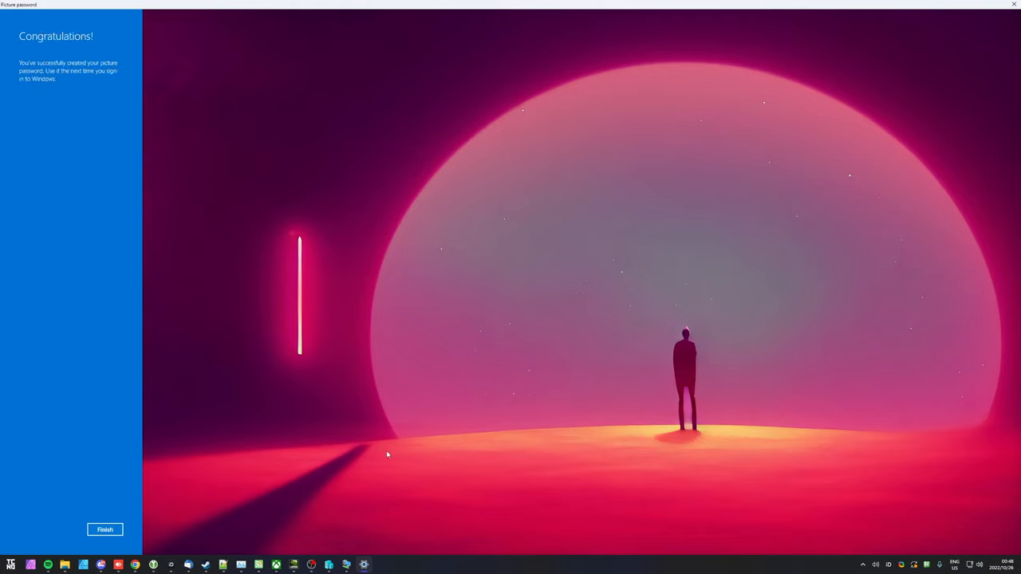
Step: Finish the picture password and expand the regular Password option
{"action": "left_click", "coordinate": [105, 528]}
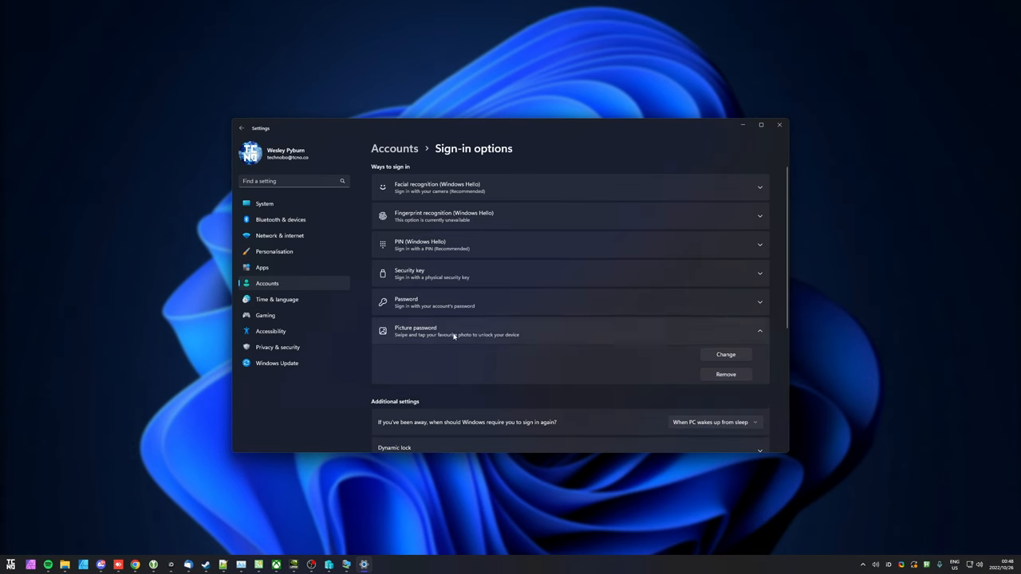
{"action": "mouse_move", "coordinate": [521, 363]}
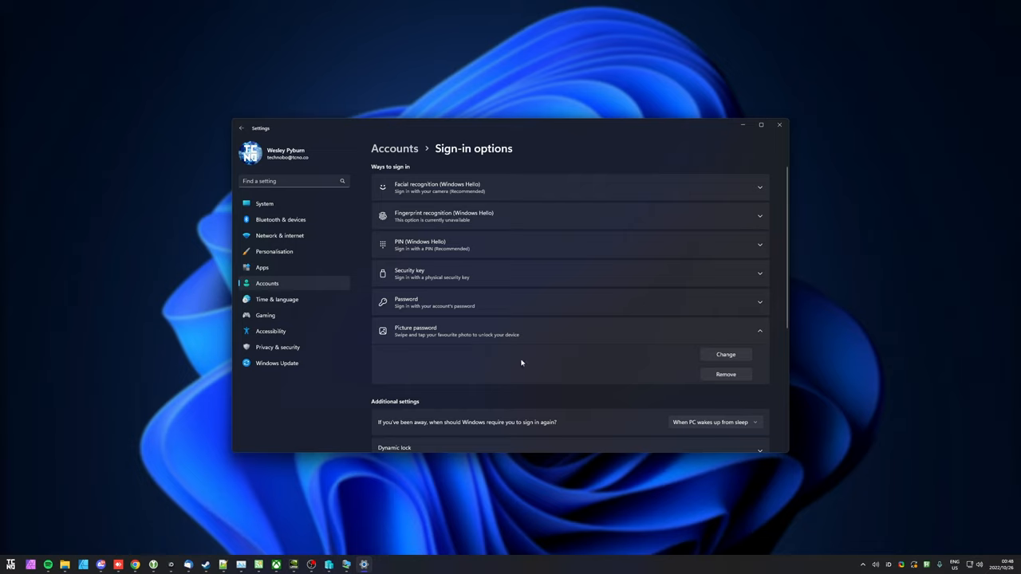
{"action": "mouse_move", "coordinate": [485, 313]}
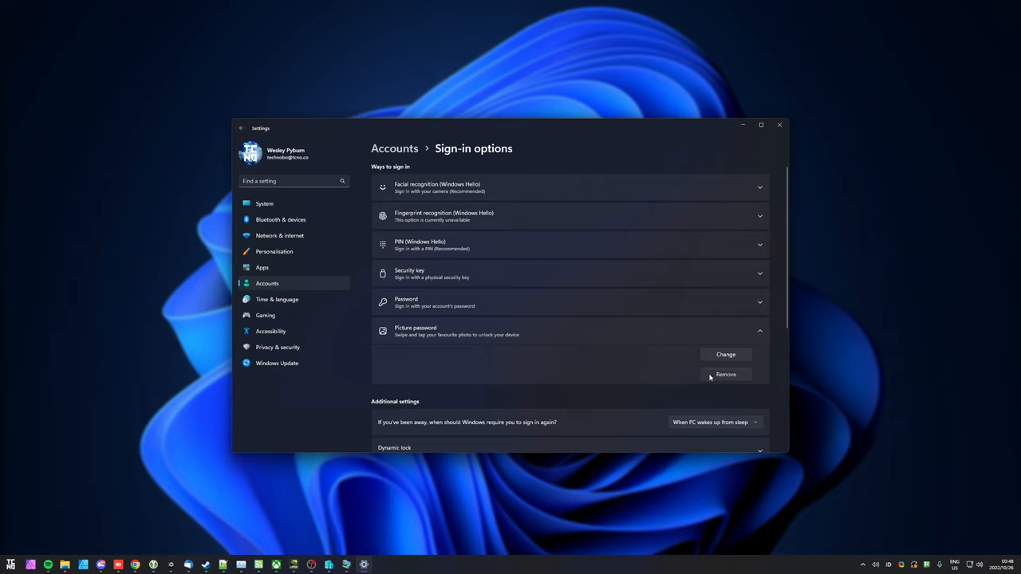
{"action": "mouse_move", "coordinate": [602, 374]}
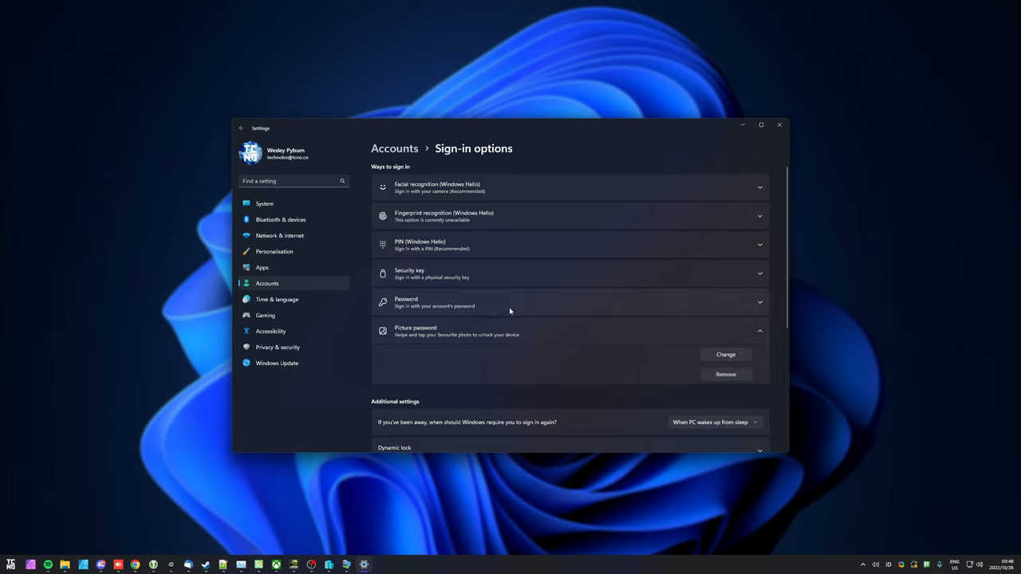
{"action": "left_click", "coordinate": [570, 301]}
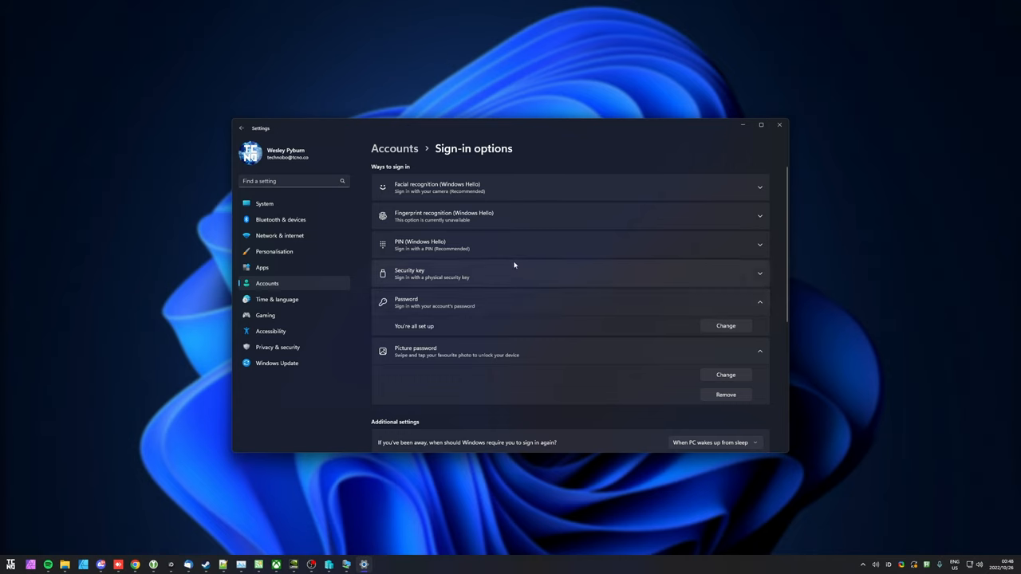